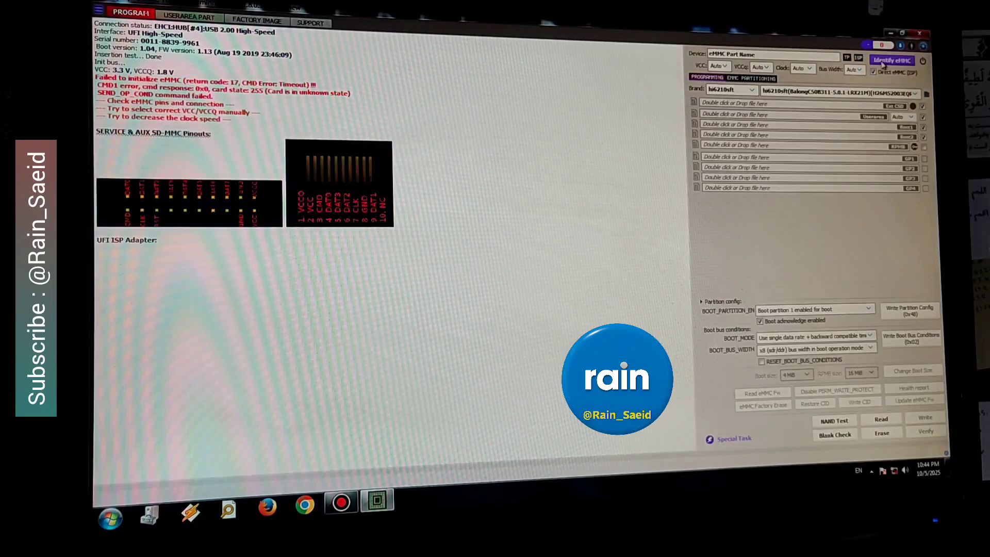
Step: Rerun eMMC chip identification with Identify eMMC after the initialization timeout
scroll(down, 3)
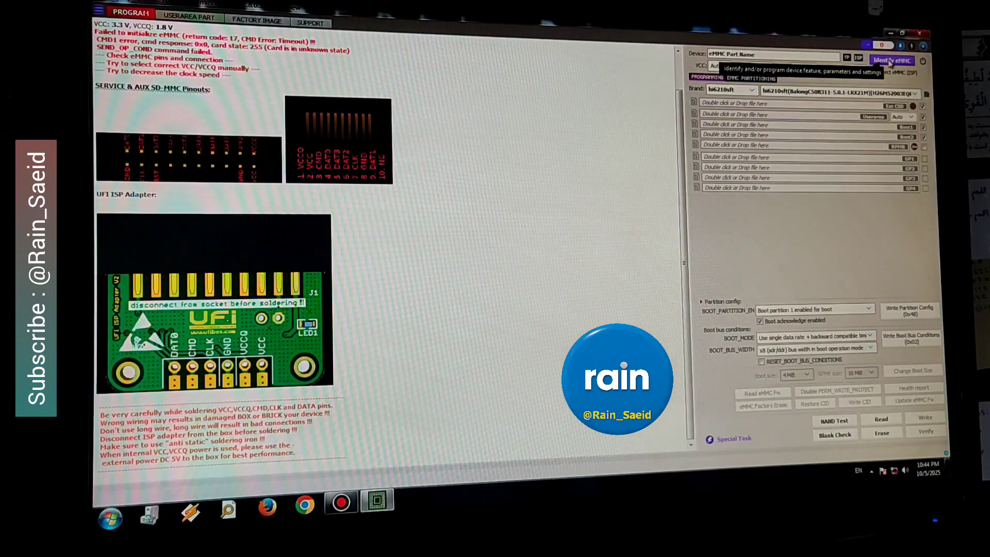
click(892, 60)
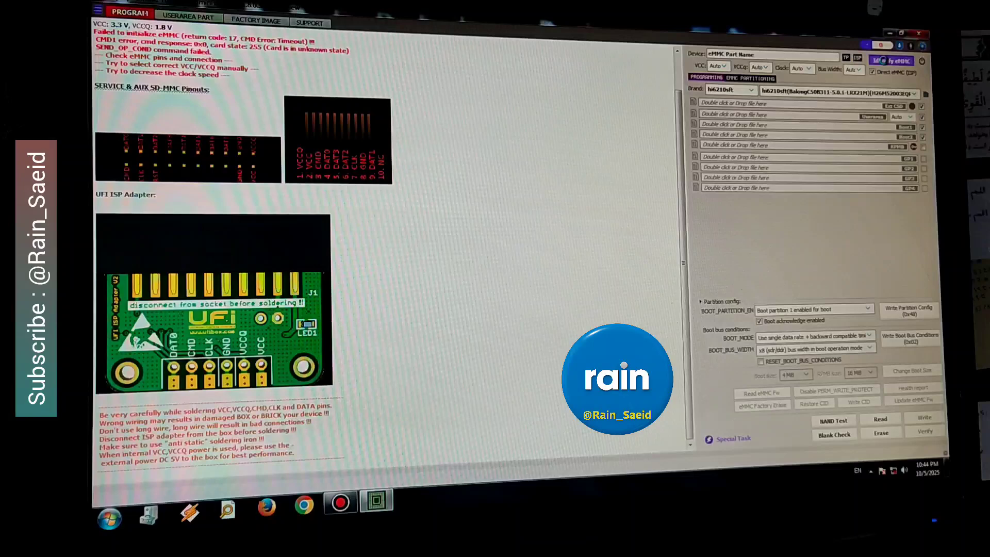
click(891, 59)
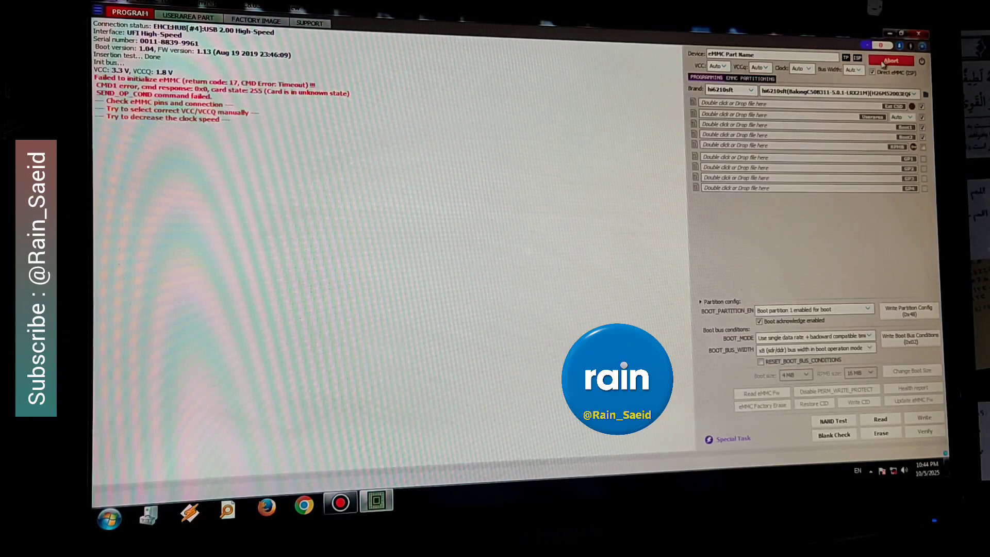
mouse_move(890, 60)
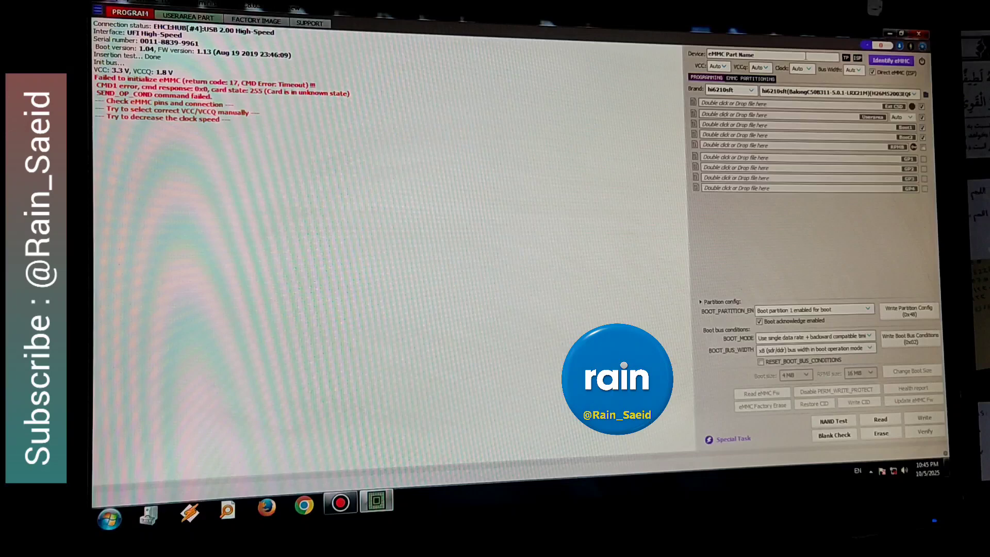
Step: Identify the eMMC again to report the Micron chip with 58.24 GiB user area
click(891, 60)
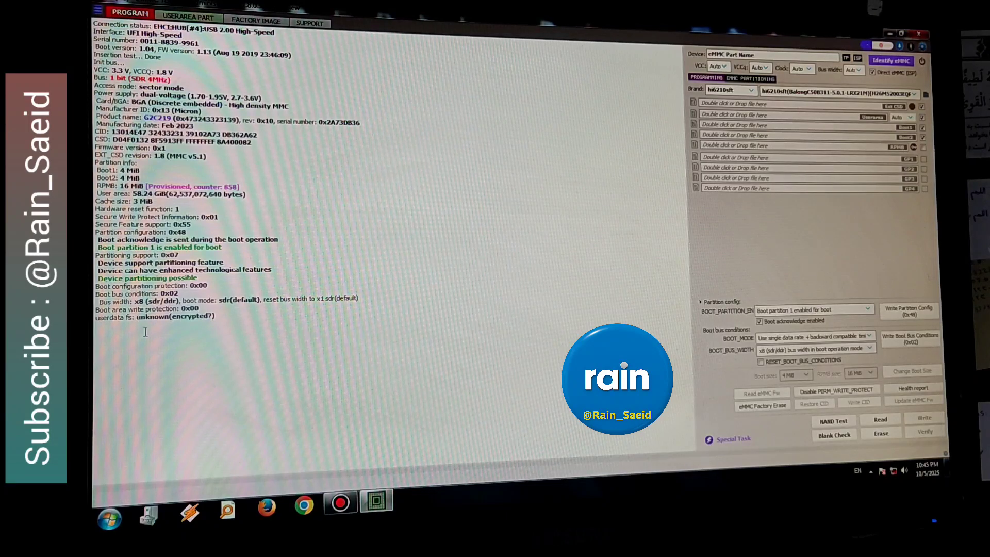
mouse_move(615, 161)
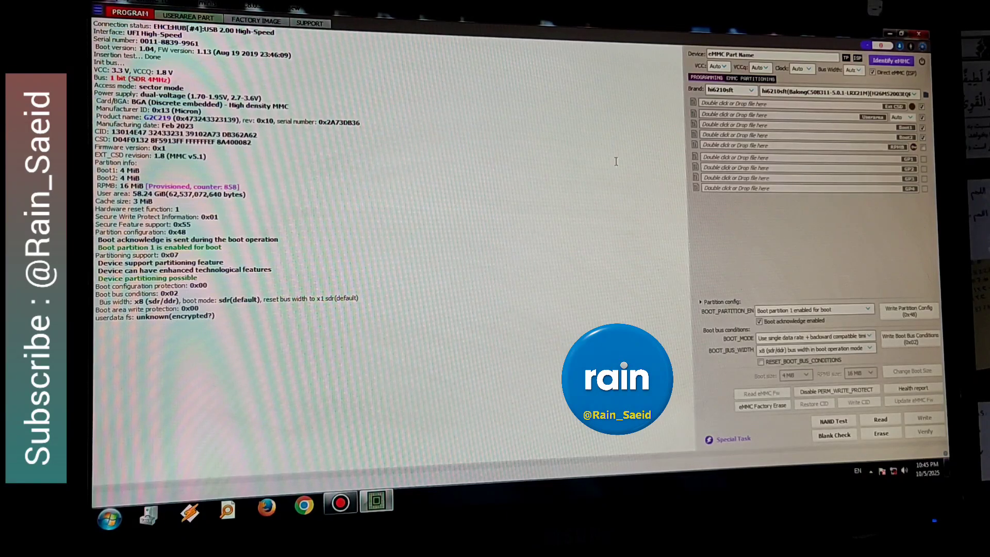
Step: Show the USERAREA PART partition table and choose Clear FRP Lock from its context menu
click(189, 15)
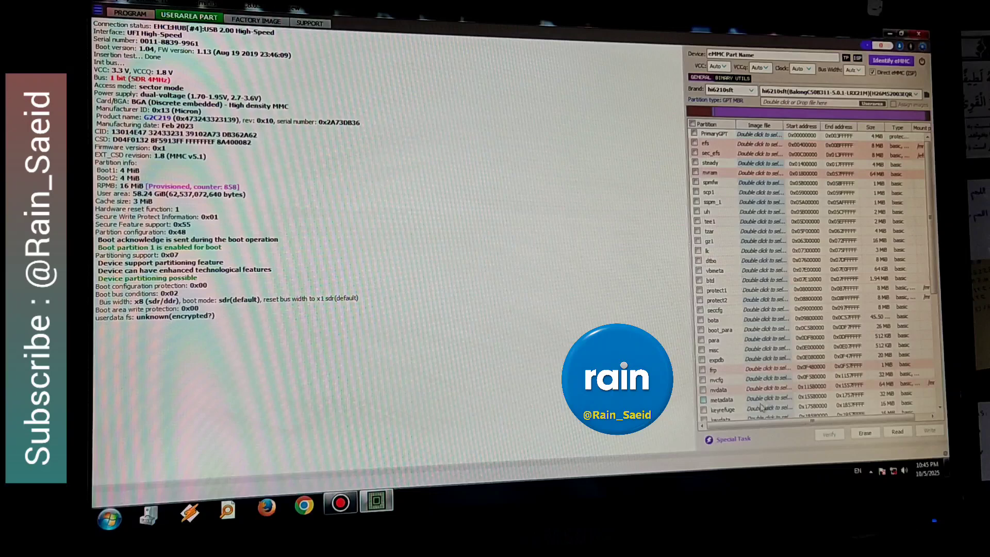
click(731, 438)
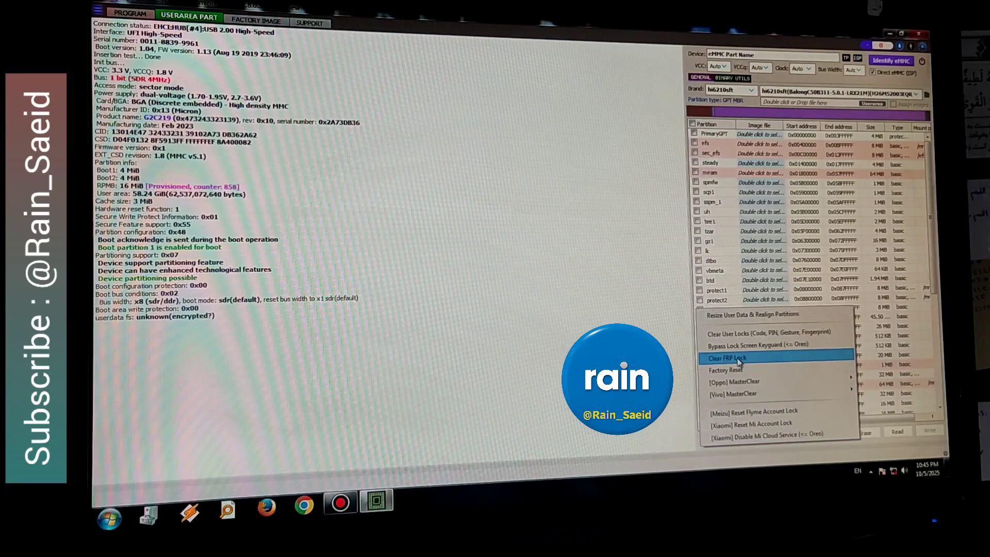
click(727, 358)
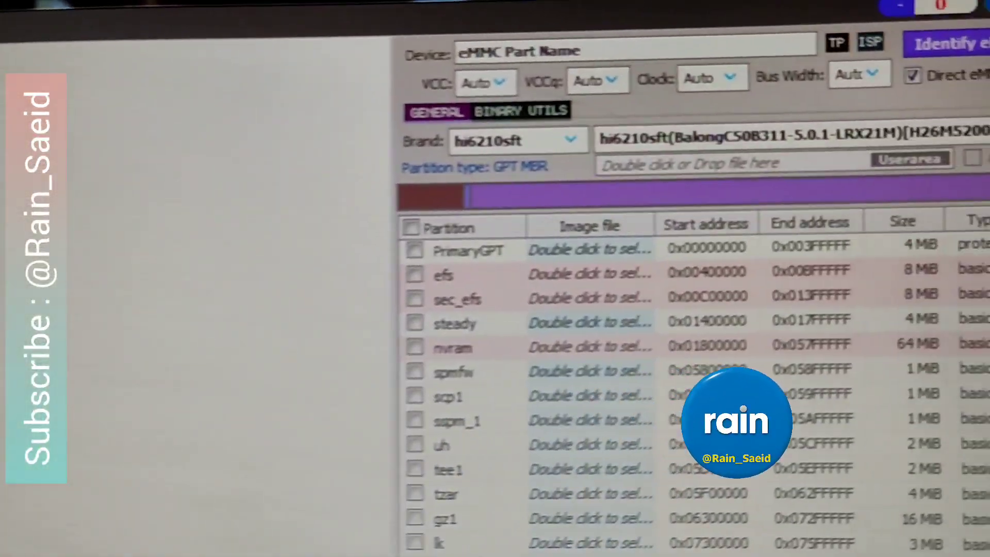
scroll(down, 3)
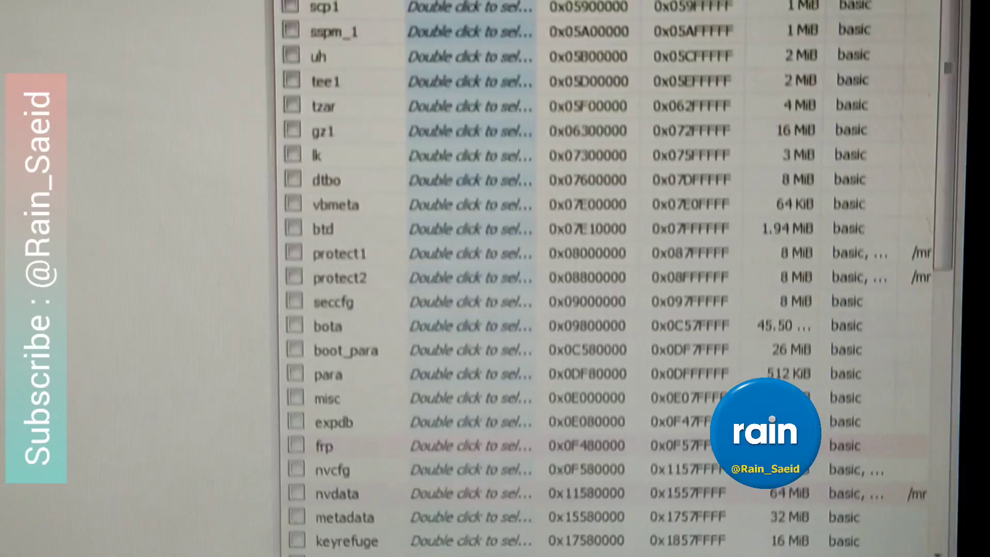
scroll(down, 3)
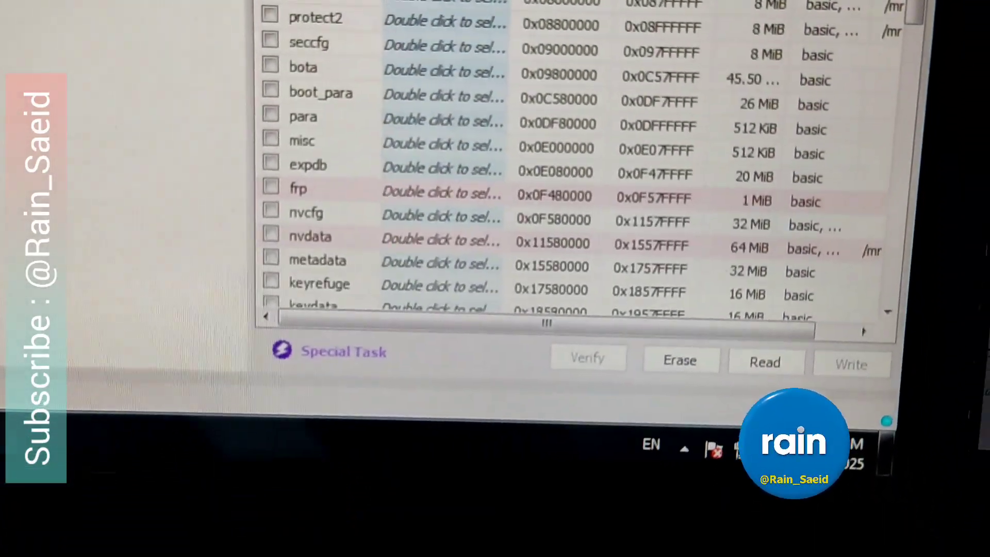